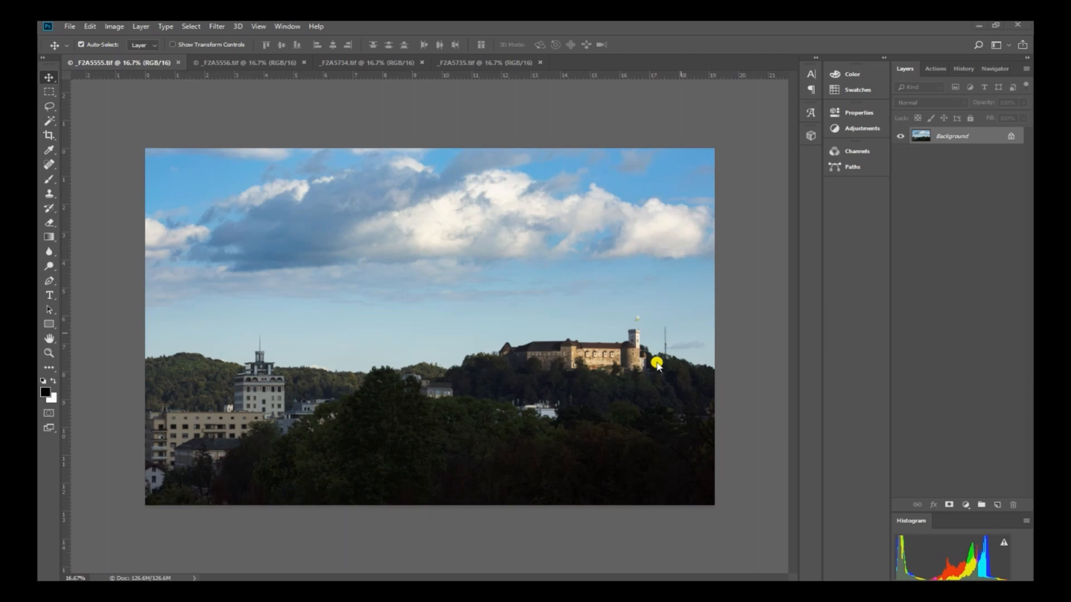
pyautogui.moveTo(503, 223)
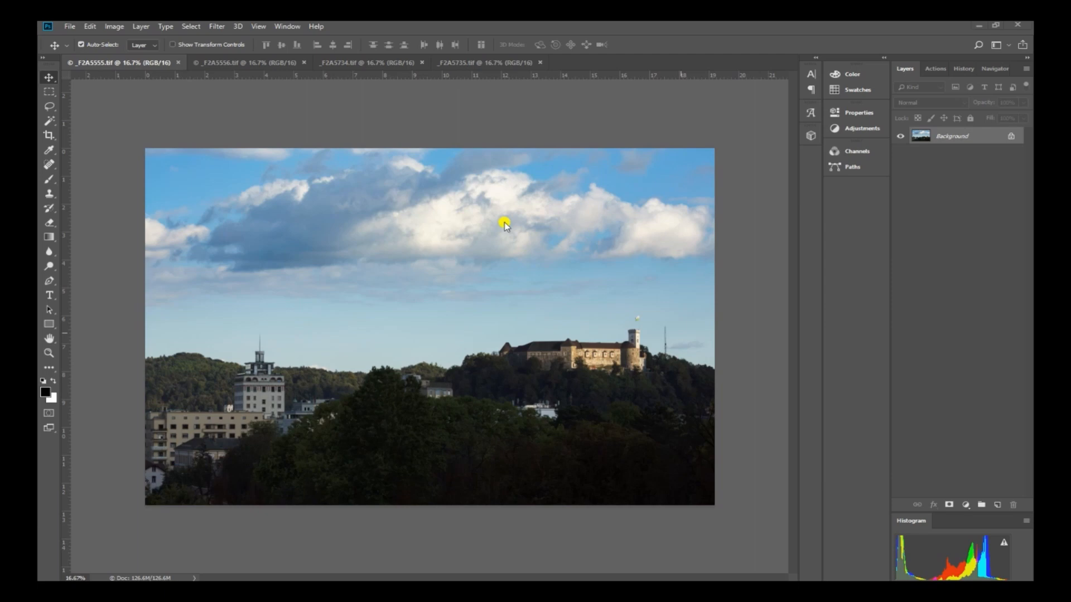
pyautogui.moveTo(617, 373)
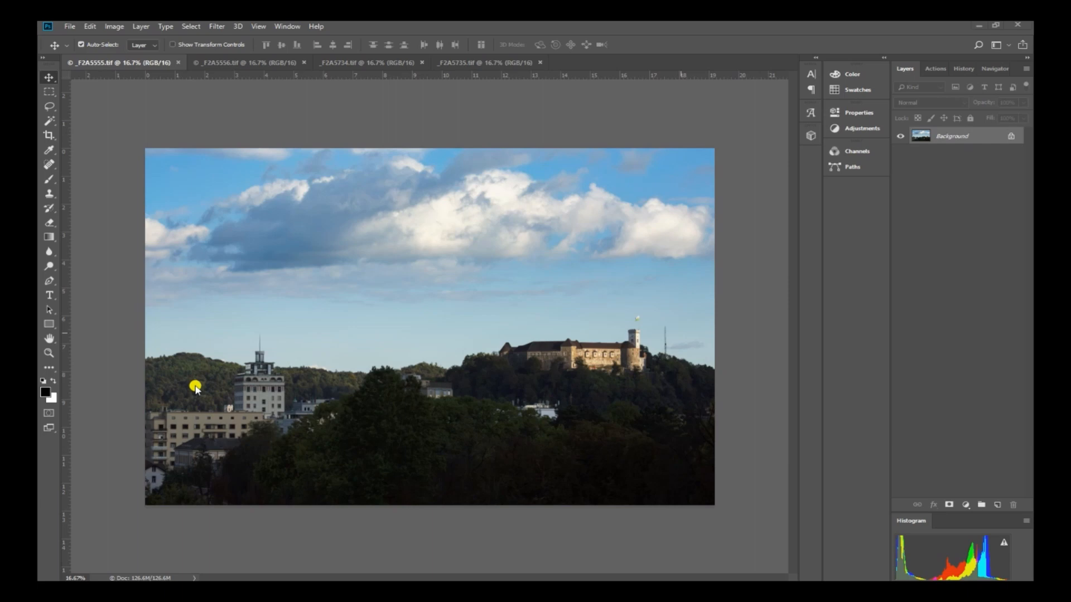
pyautogui.moveTo(669, 224)
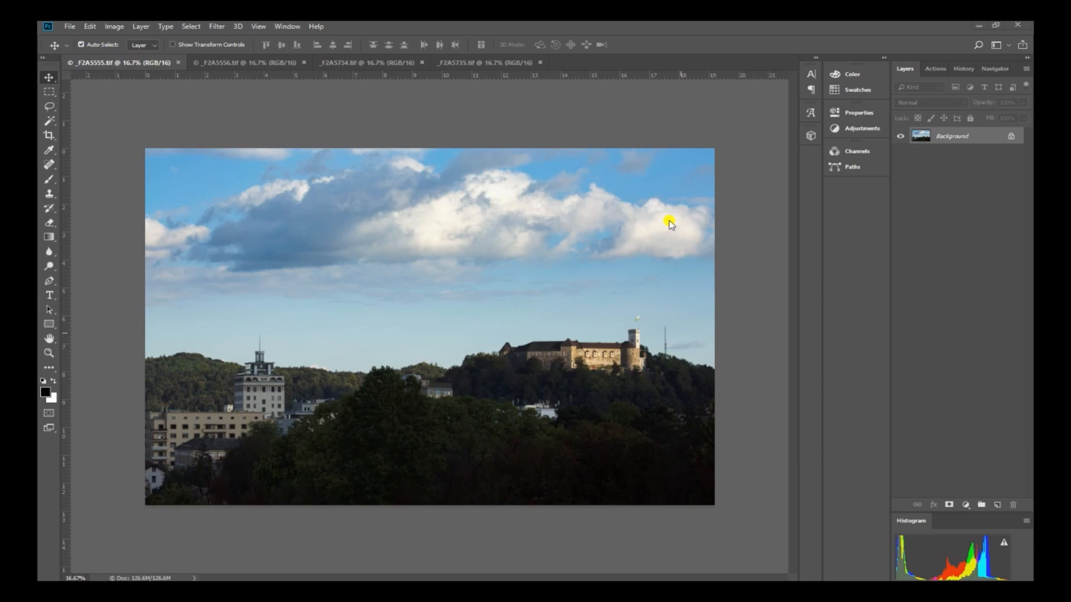
# Copy all of _F2A5555 into _F2A5556 as Layer 1 and make it fully transparent
pyautogui.click(233, 62)
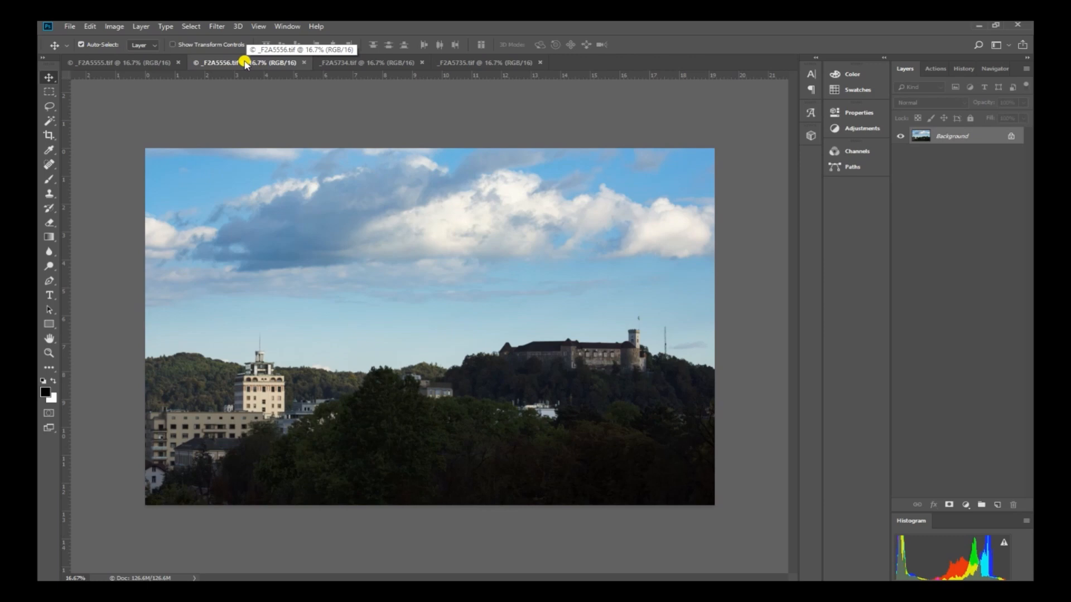
pyautogui.moveTo(677, 413)
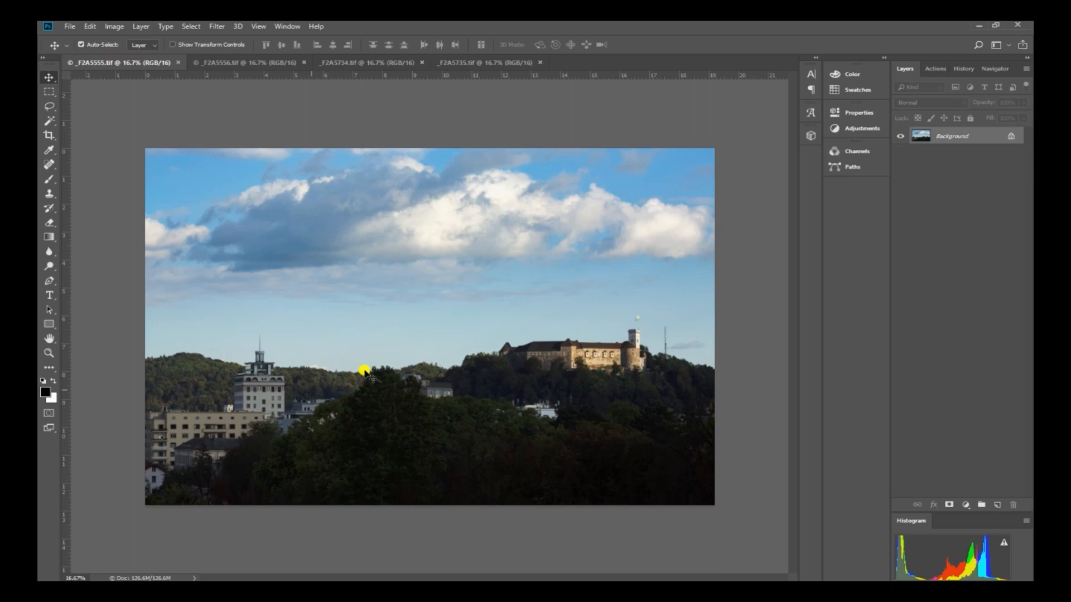
pyautogui.moveTo(258, 416)
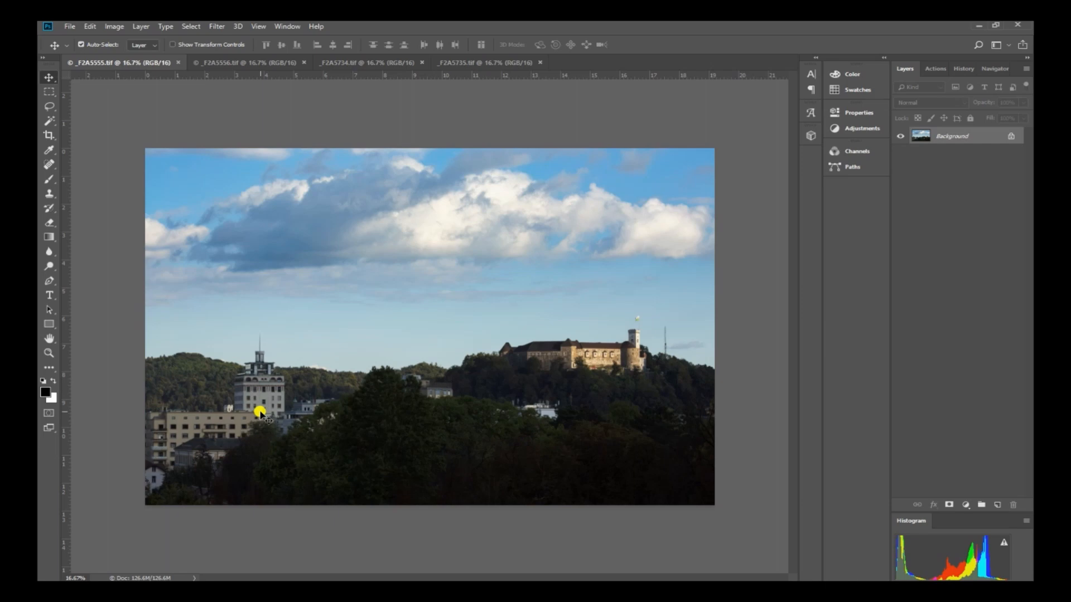
pyautogui.moveTo(598, 230)
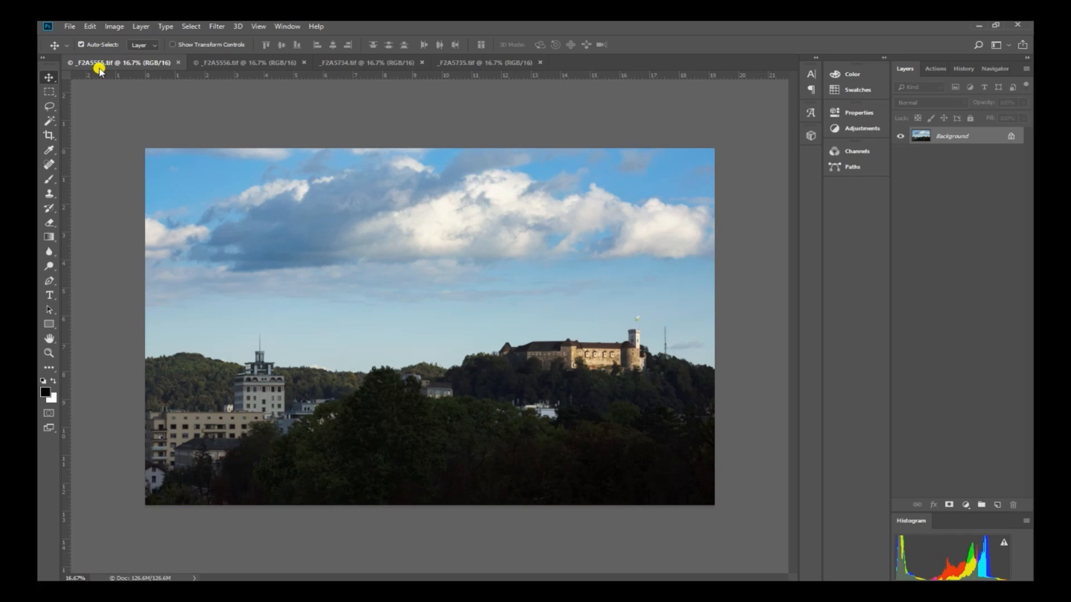
pyautogui.moveTo(225, 68)
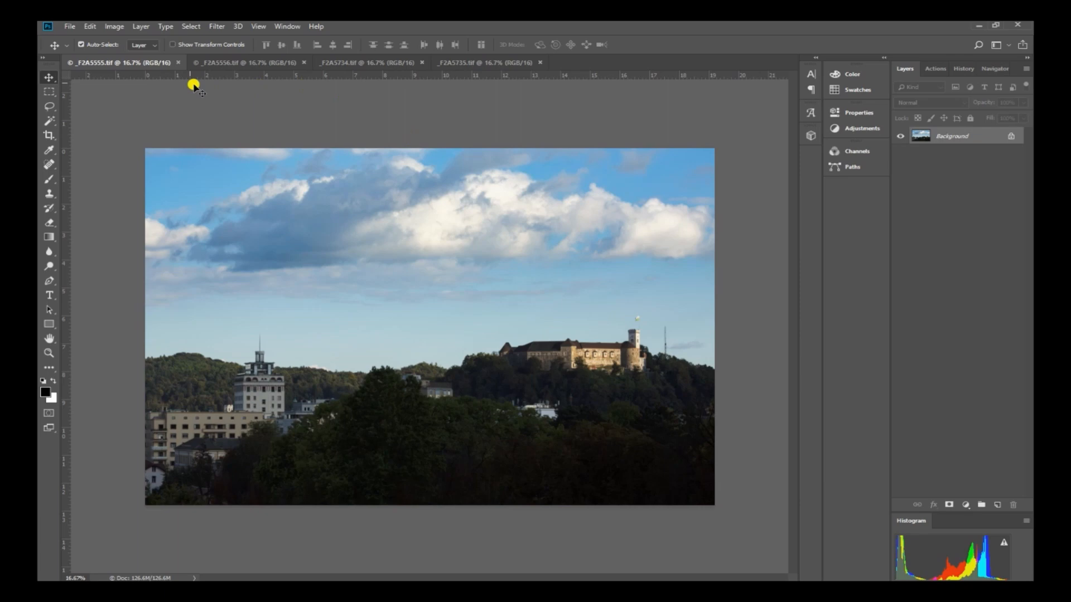
pyautogui.click(239, 62)
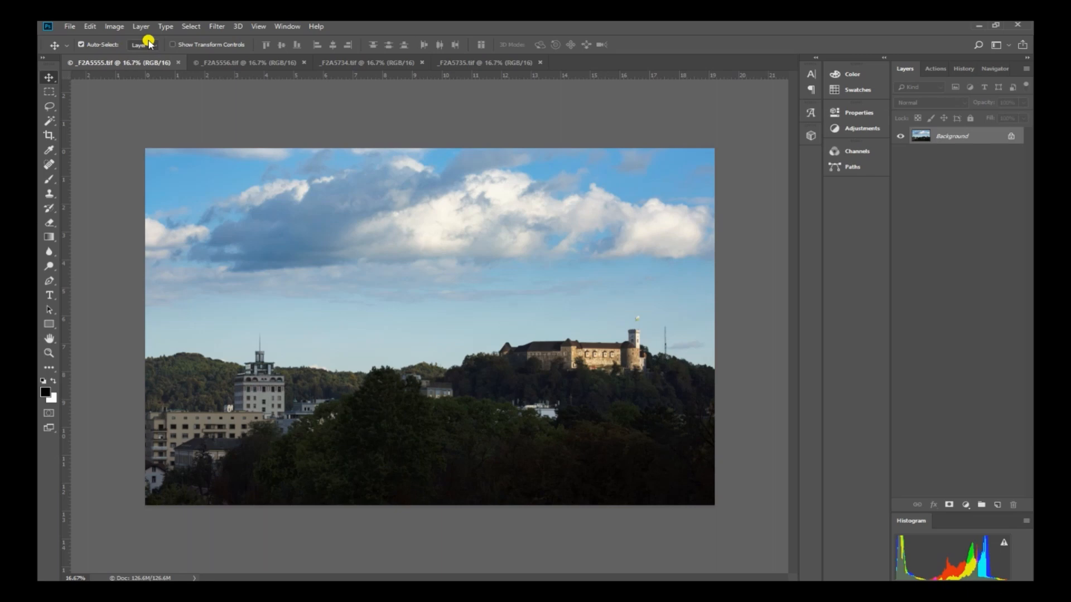
pyautogui.click(90, 26)
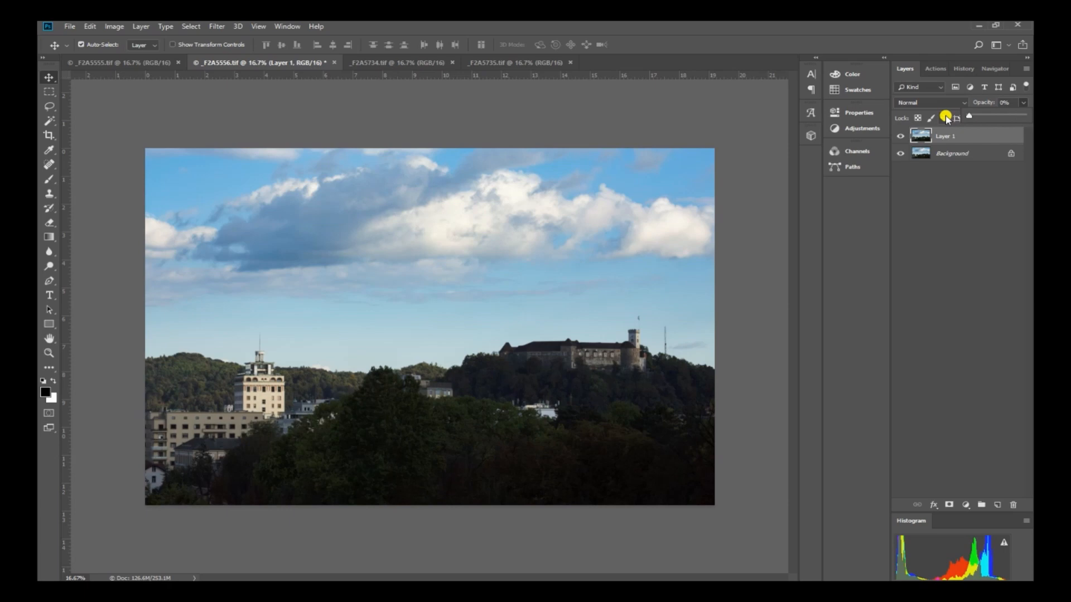
# Restore Layer 1 to full opacity, add a layer mask, and paint black over the tall building
pyautogui.click(140, 26)
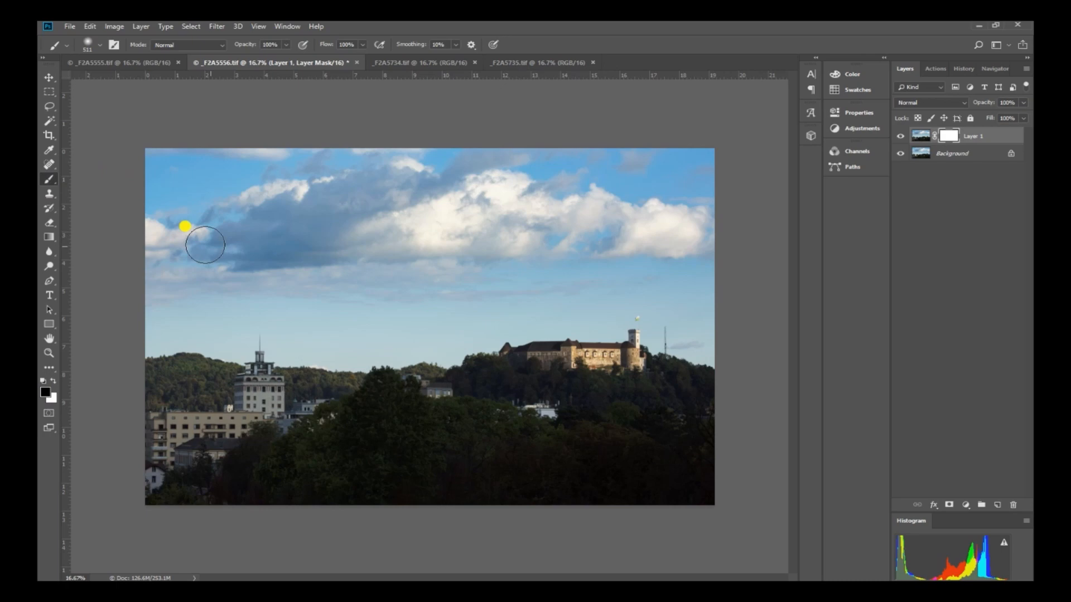
pyautogui.click(90, 44)
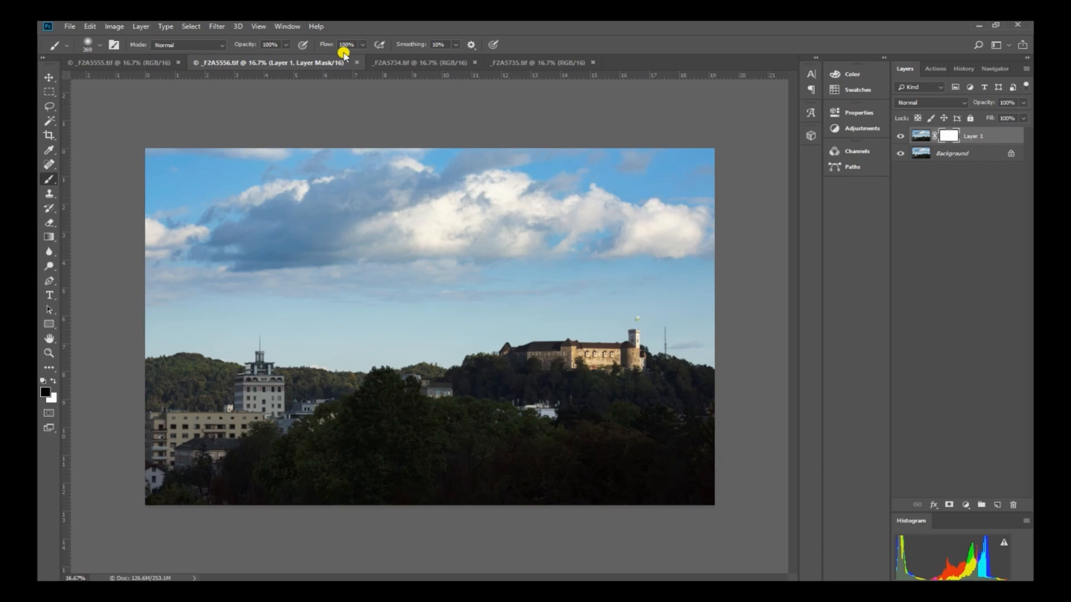
pyautogui.click(258, 396)
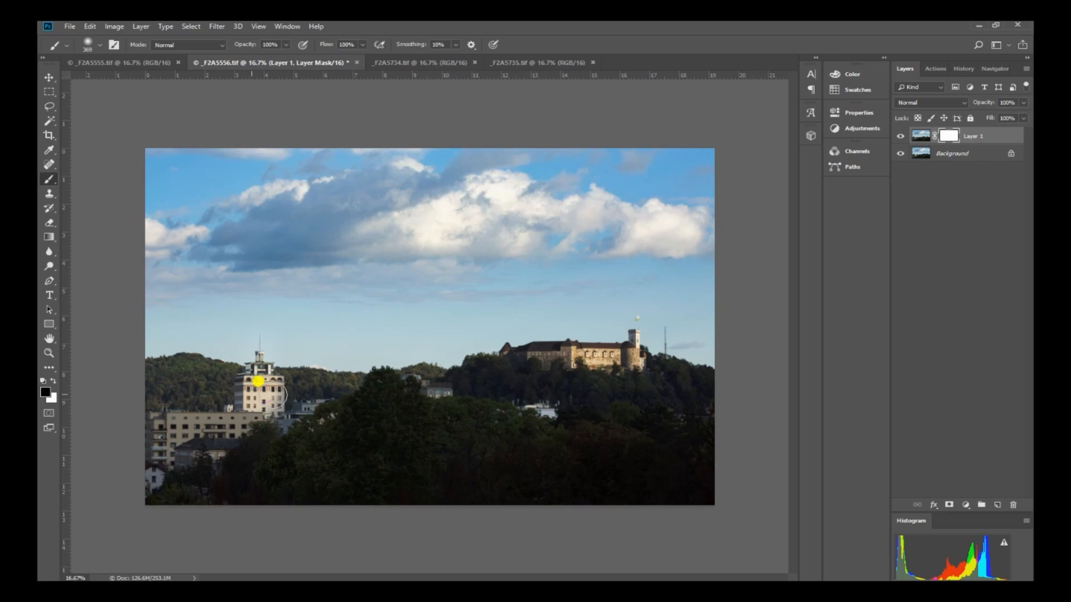
pyautogui.moveTo(264, 387)
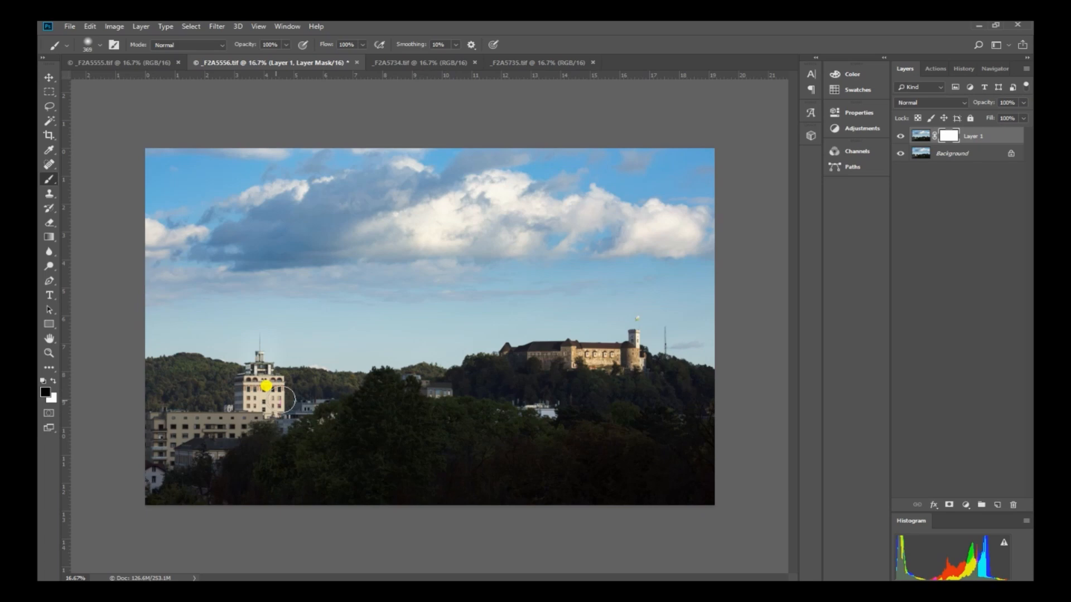
pyautogui.moveTo(265, 388); pyautogui.dragTo(258, 374)
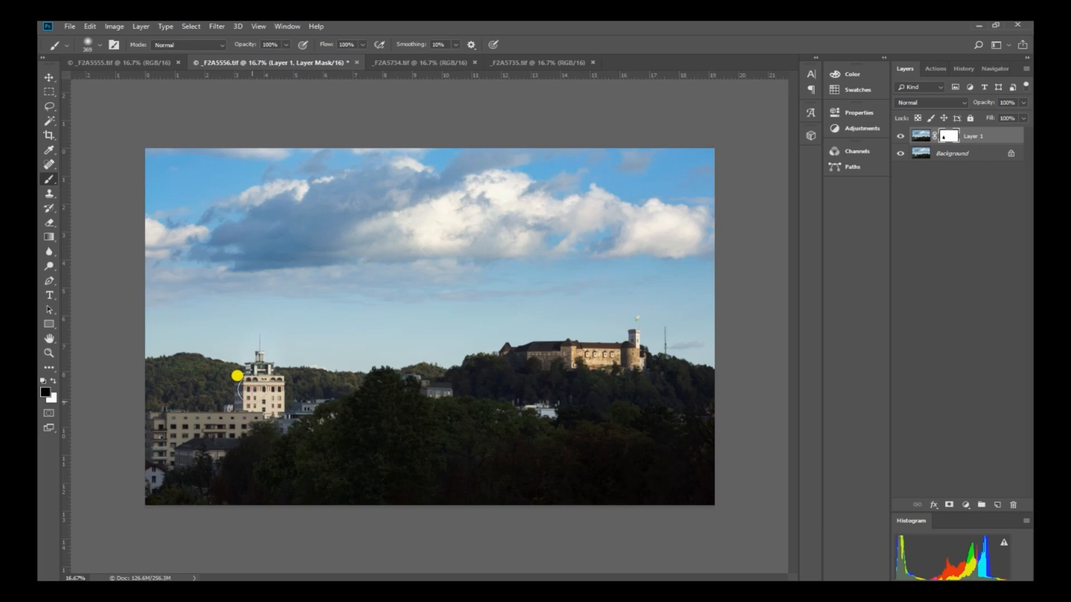
pyautogui.moveTo(757, 315)
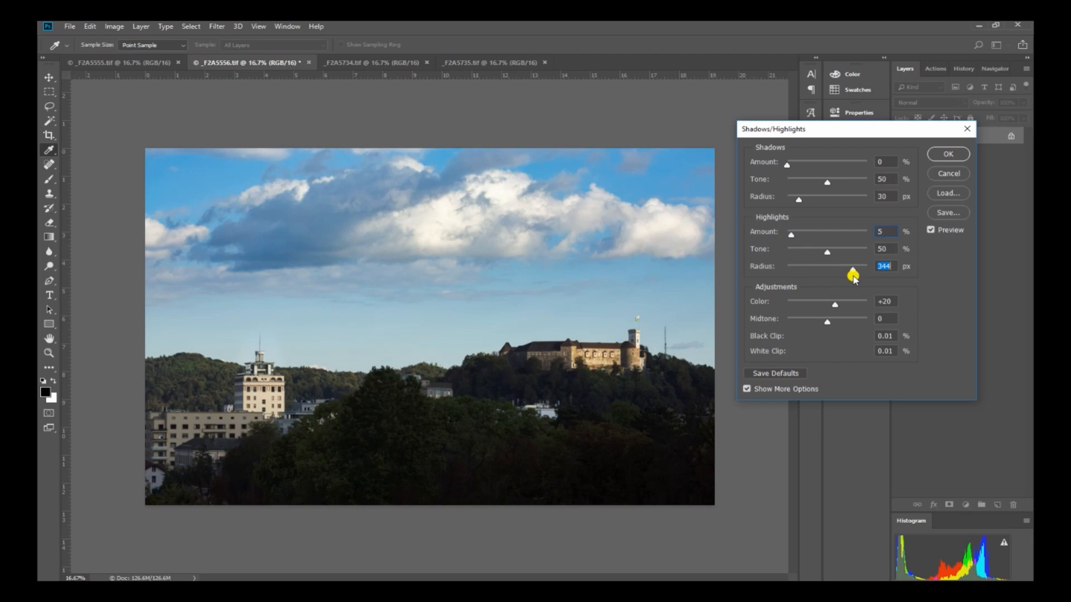
# Raise the upper midtone point in Curves and apply it to brighten the castle photo
pyautogui.click(115, 25)
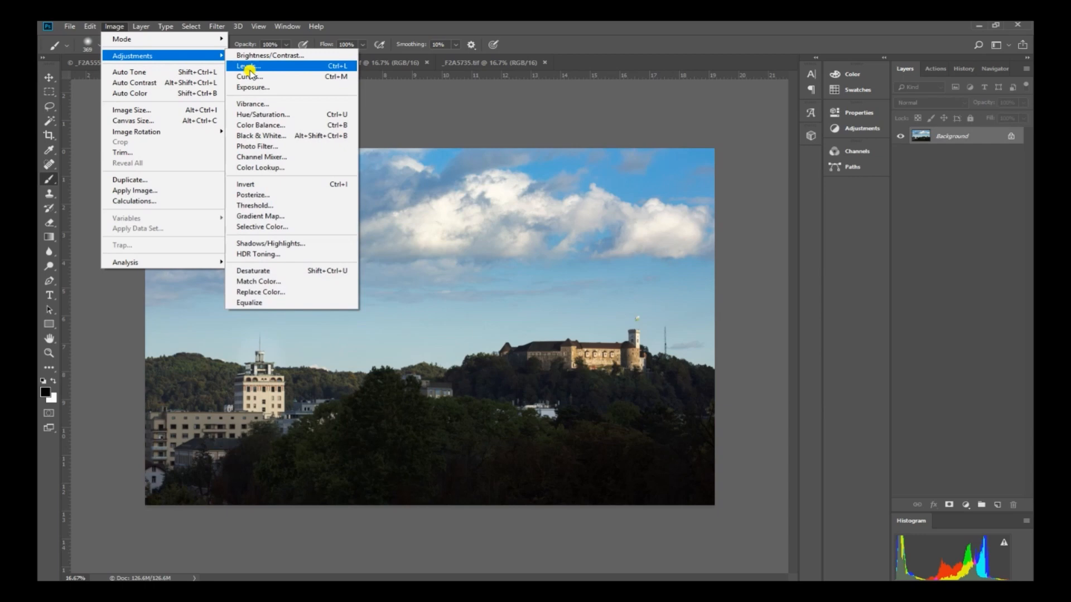
pyautogui.click(249, 77)
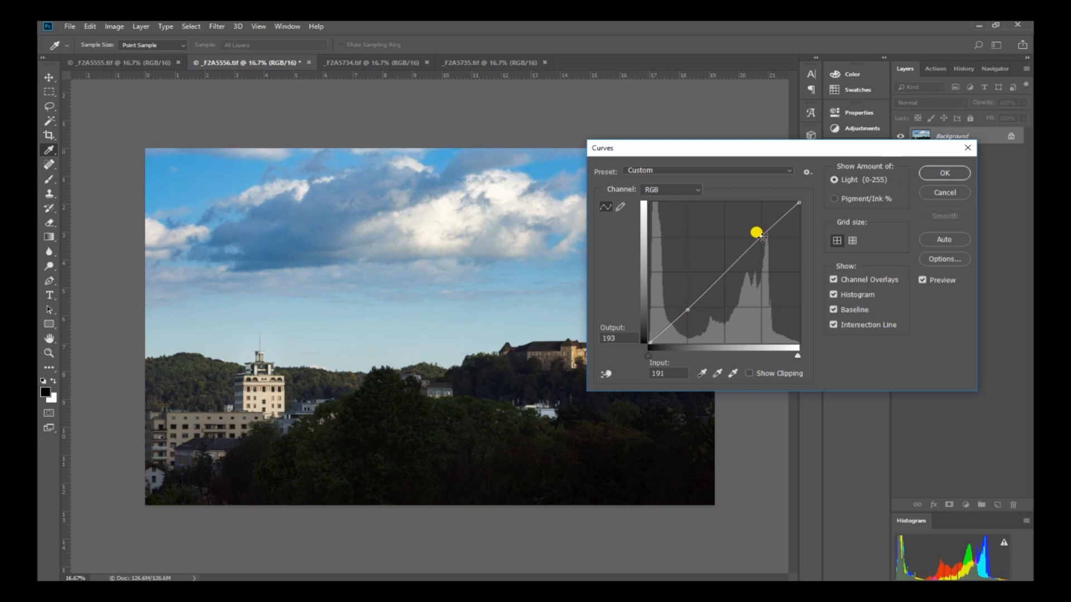
pyautogui.click(943, 173)
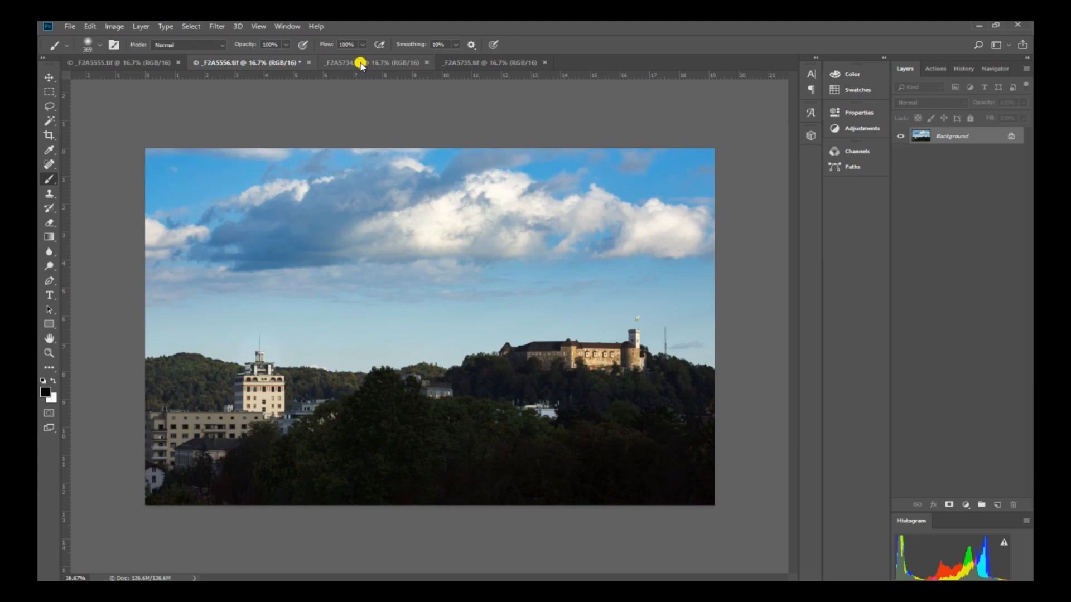
# Compare the _F2A5734 and _F2A5735 valley exposures, ending on _F2A5734
pyautogui.click(363, 62)
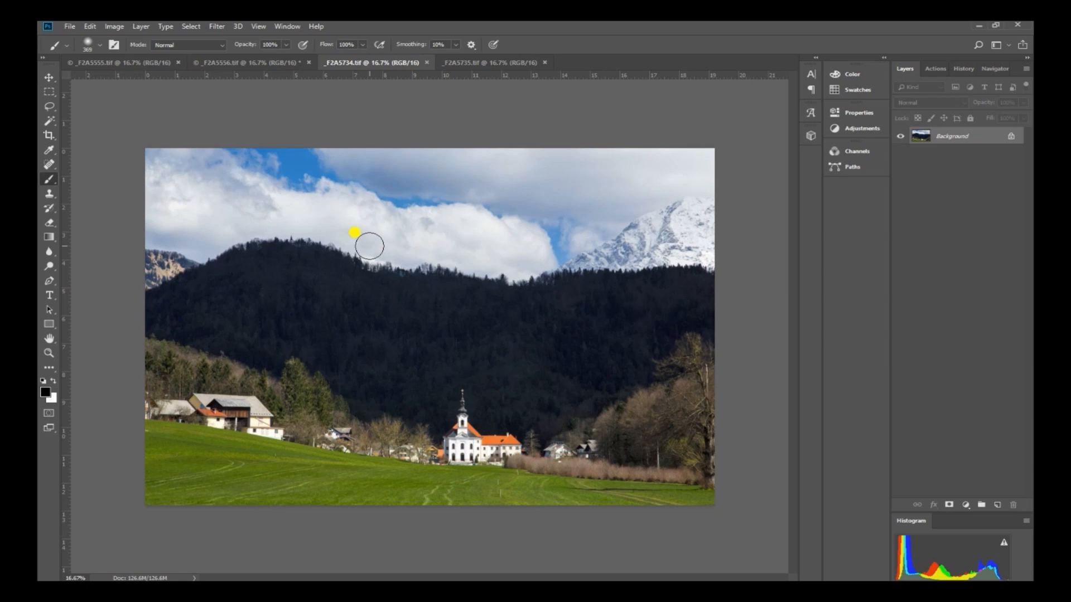
pyautogui.moveTo(480, 451)
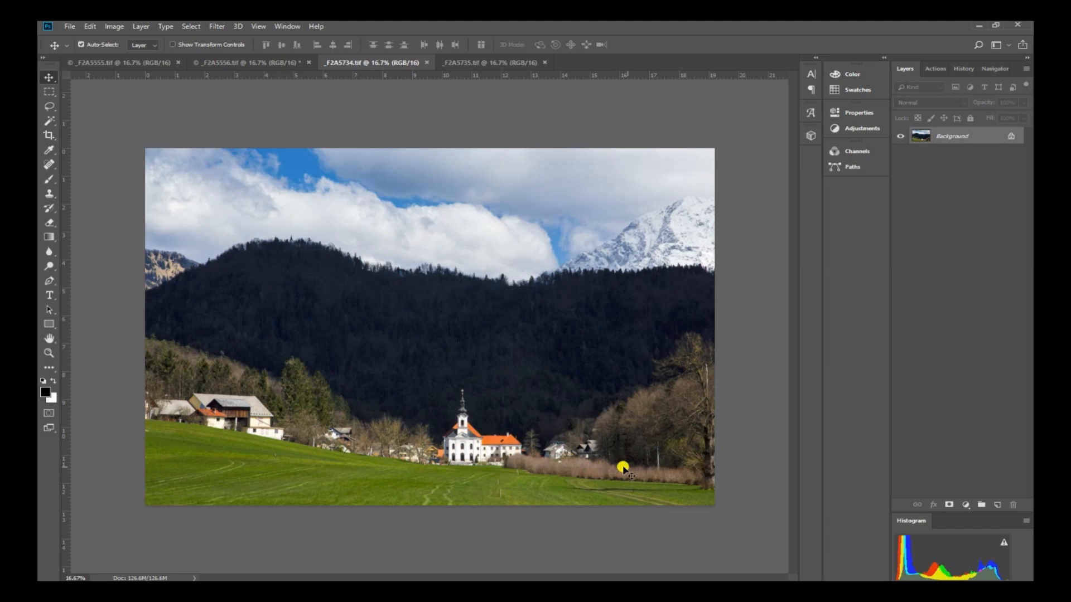
pyautogui.moveTo(284, 236)
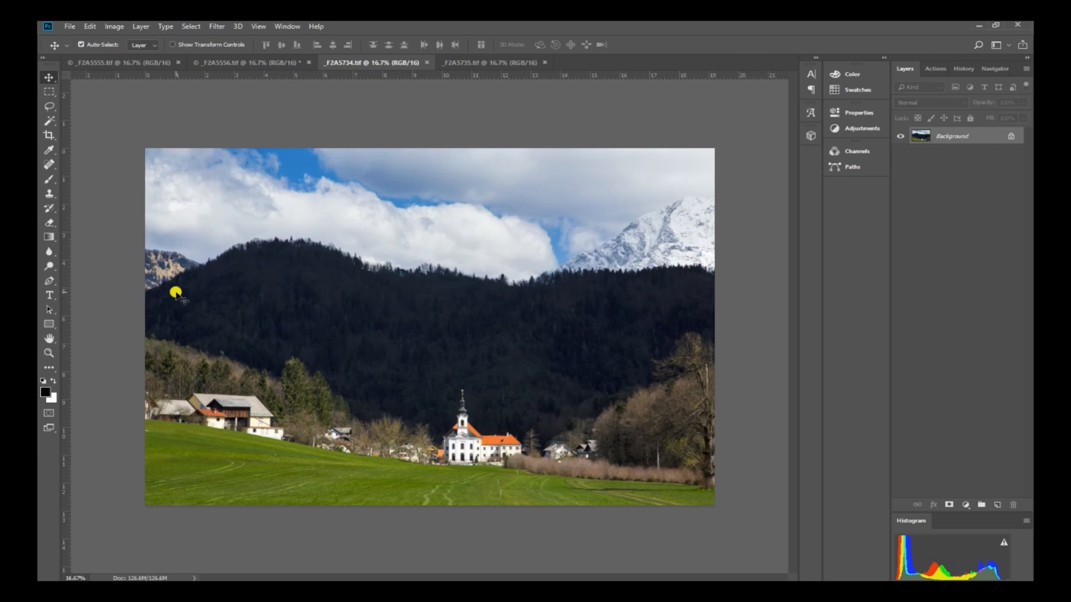
pyautogui.moveTo(456, 284)
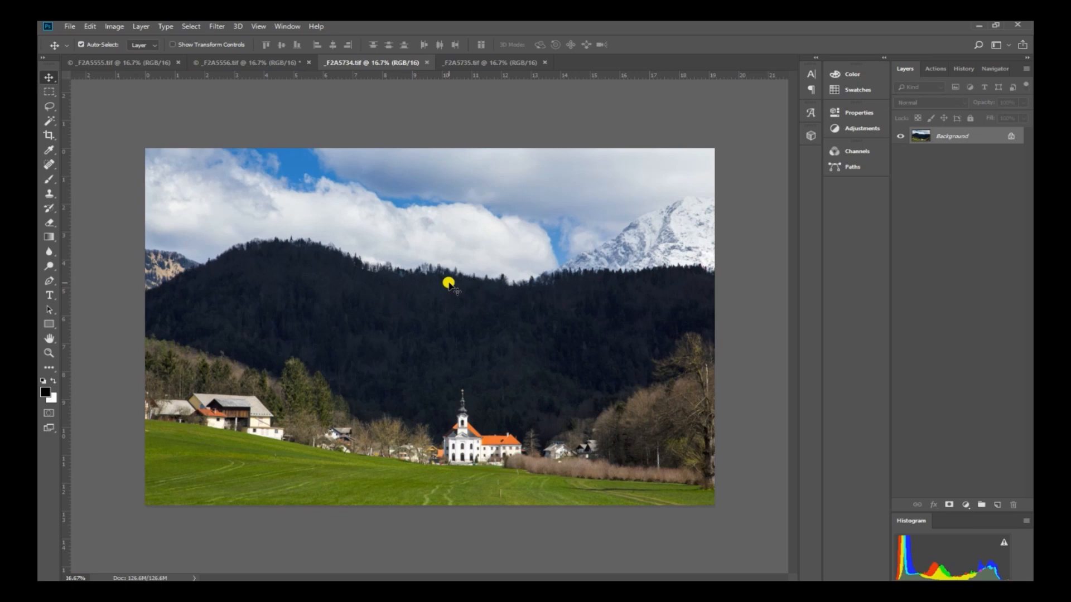
pyautogui.click(487, 63)
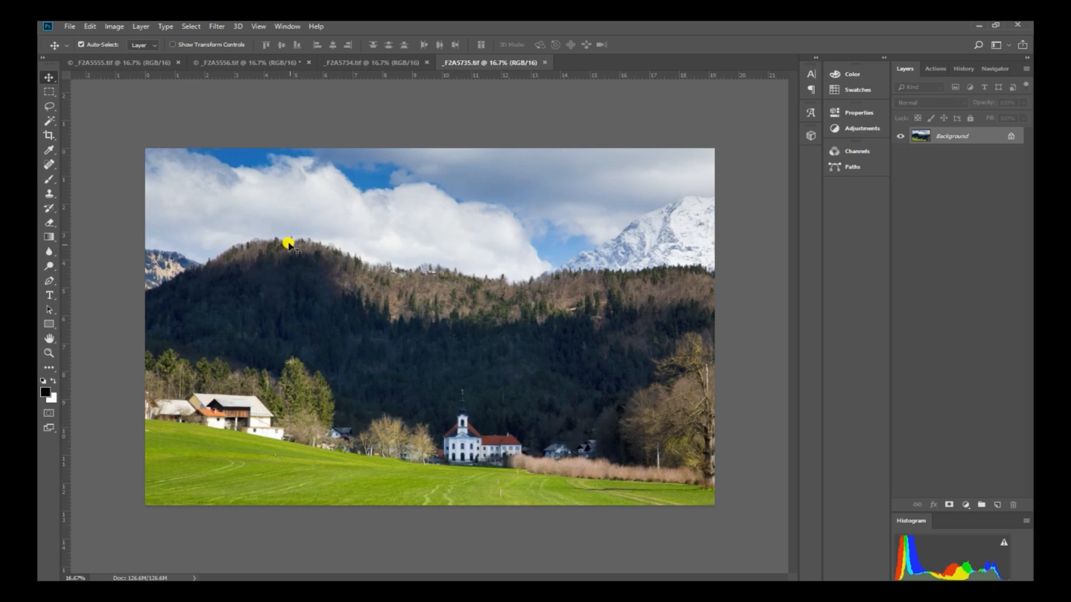
pyautogui.moveTo(463, 451)
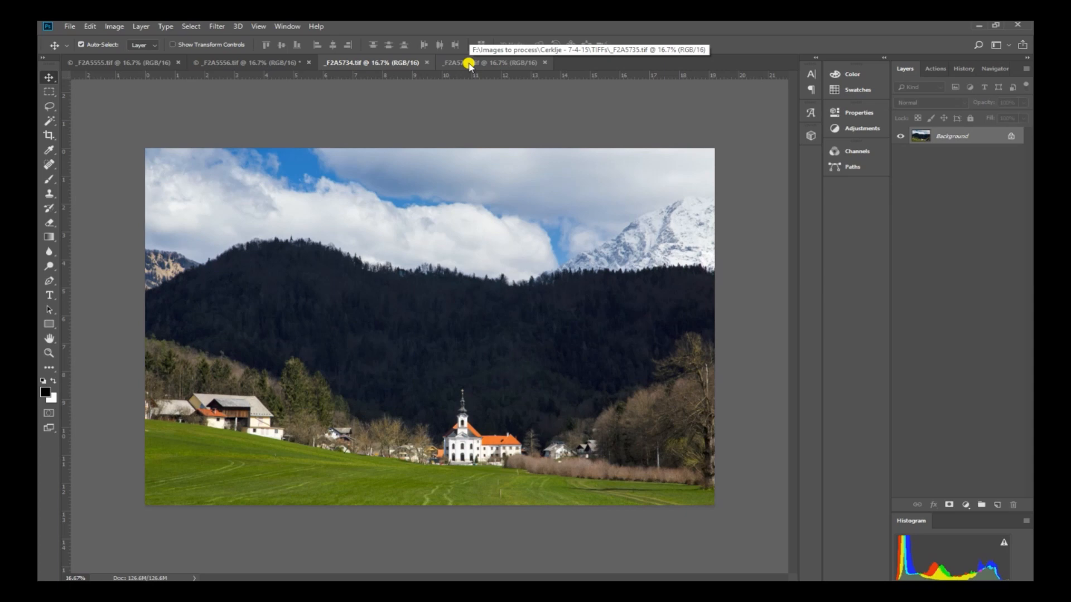
pyautogui.click(469, 62)
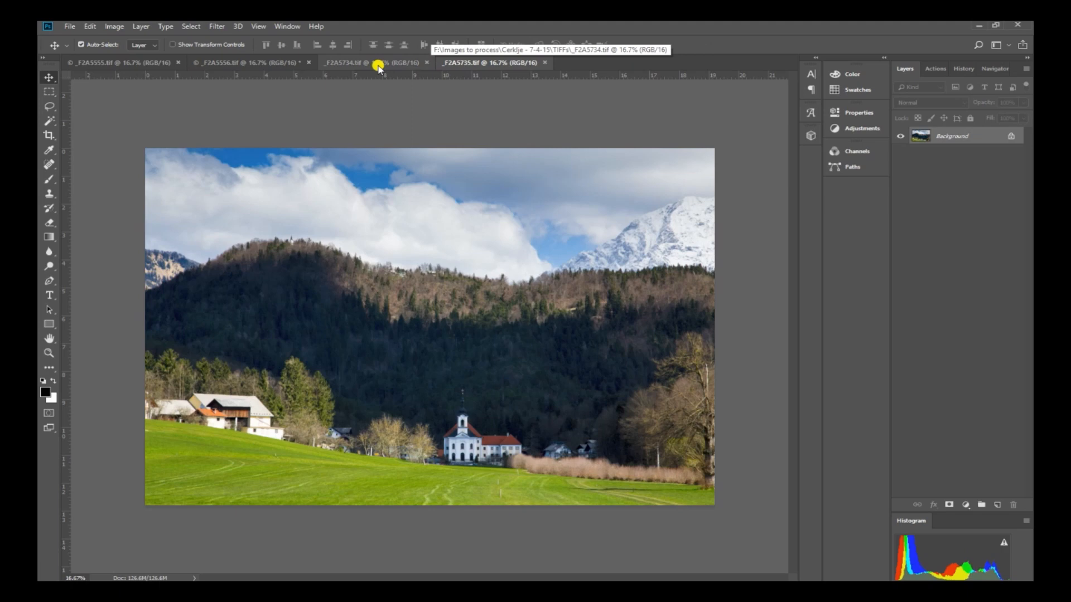
pyautogui.moveTo(400, 65)
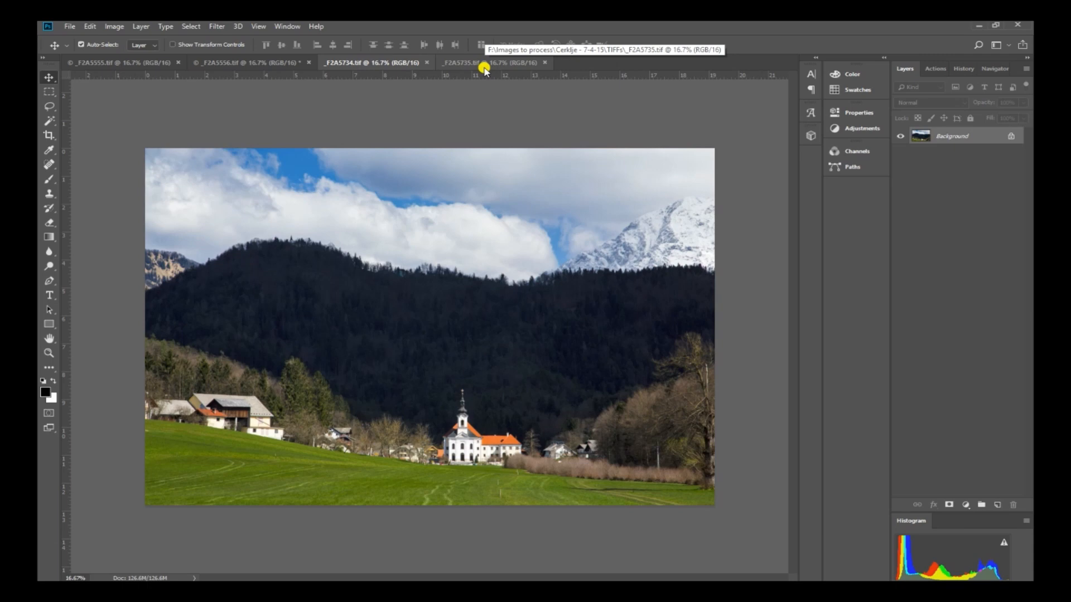
# Copy _F2A5734 into _F2A5735 as Layer 1 and add a layer mask
pyautogui.click(190, 26)
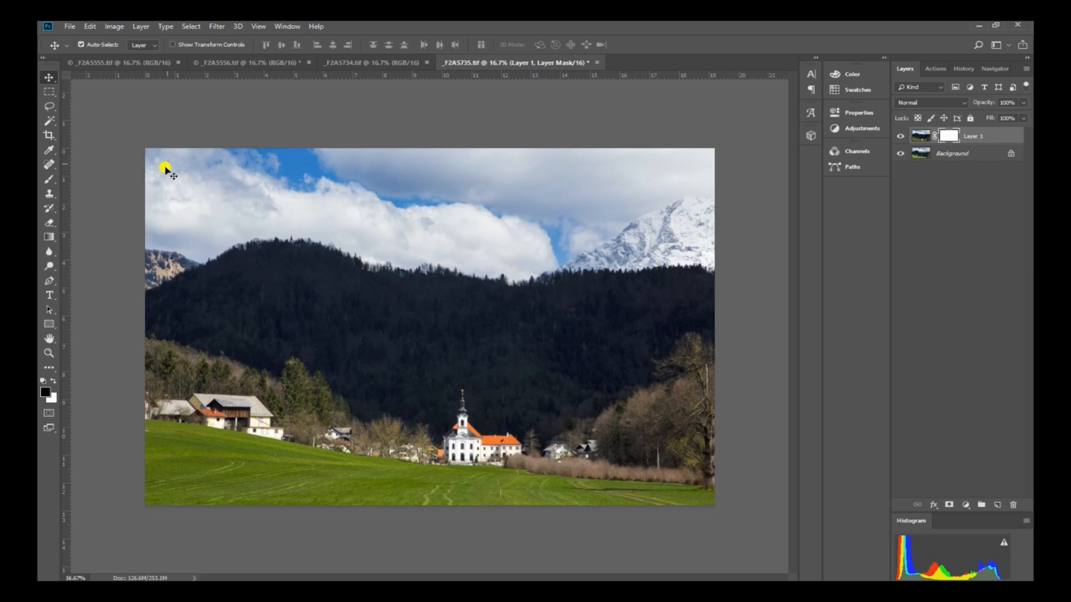
pyautogui.moveTo(158, 203)
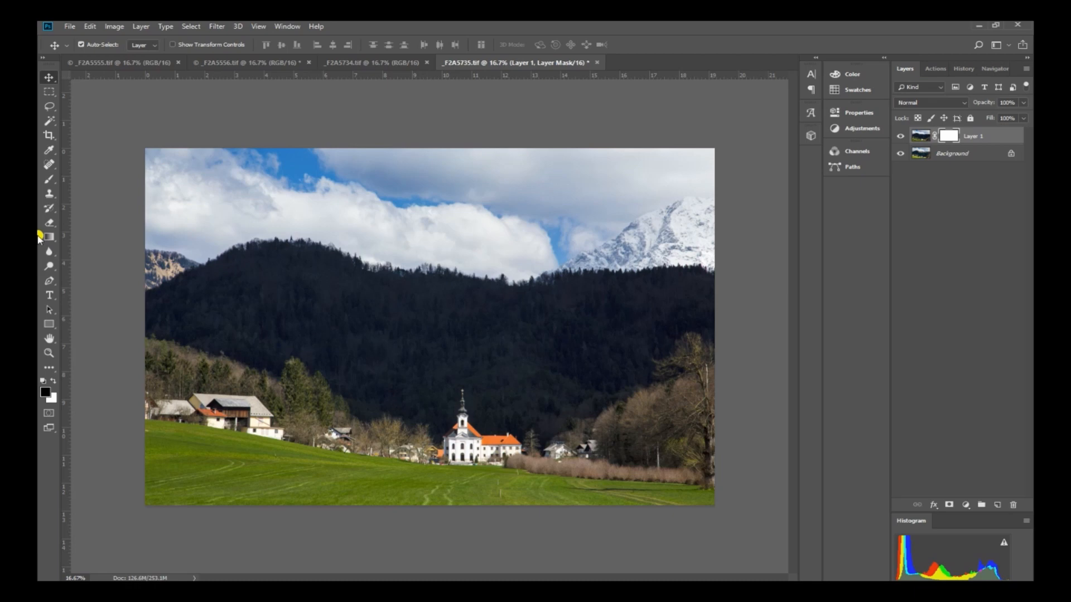
# Drag a short vertical gradient on the layer mask across the ridge line
pyautogui.click(49, 237)
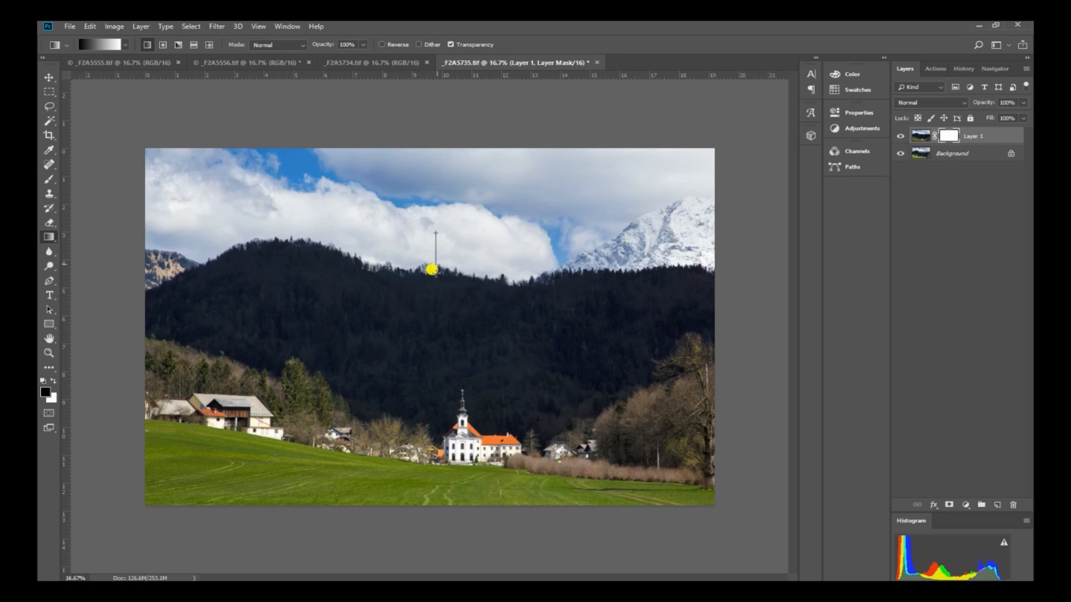
pyautogui.moveTo(434, 270); pyautogui.dragTo(436, 360)
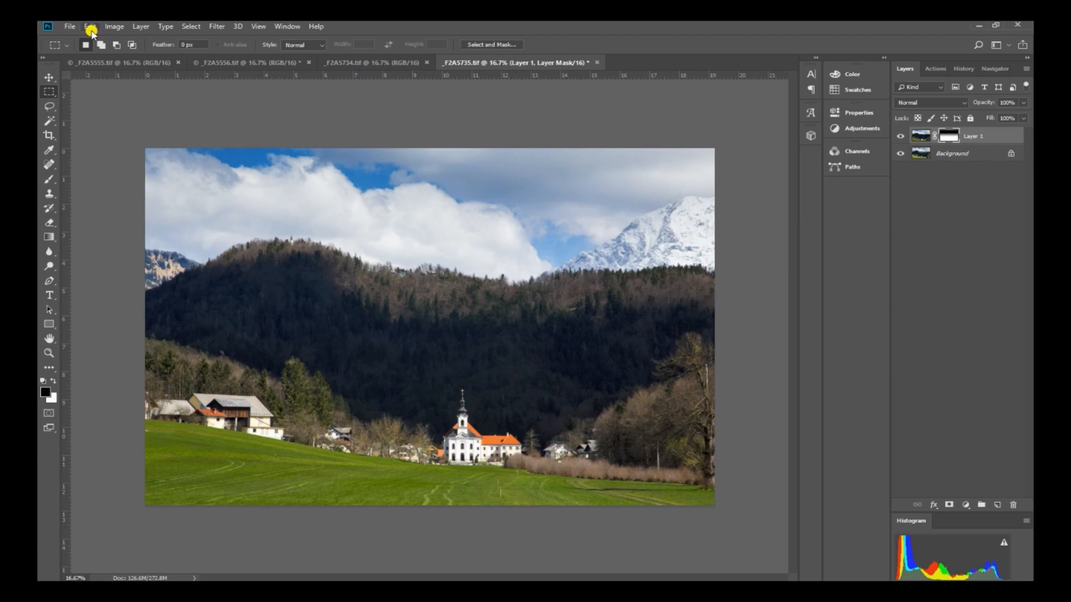
pyautogui.moveTo(133, 26)
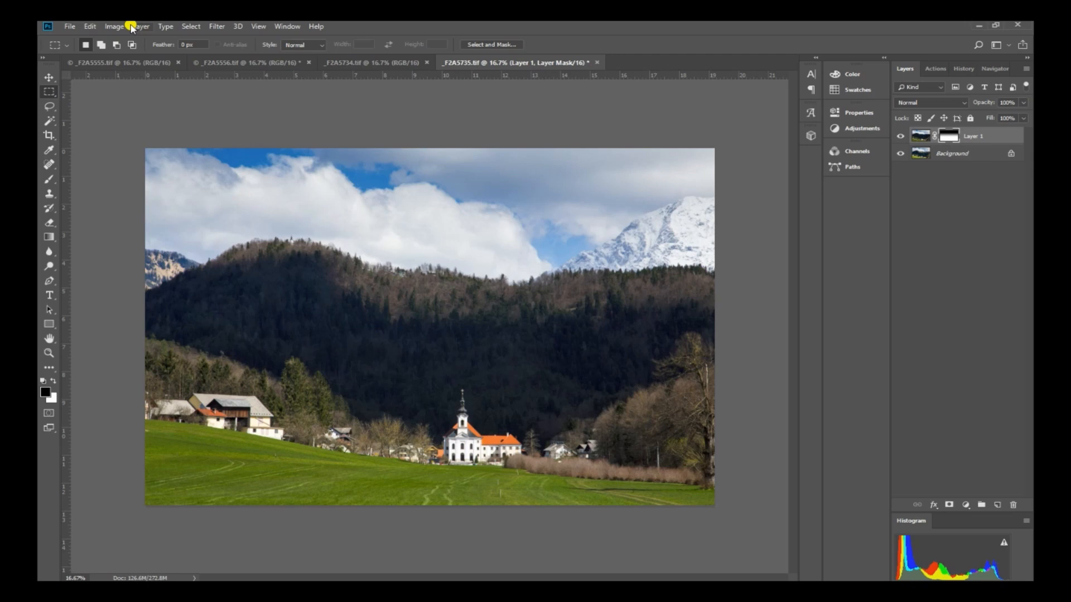
# Flatten the valley image and apply a steeper, contrast-boosting Curves adjustment
pyautogui.click(115, 25)
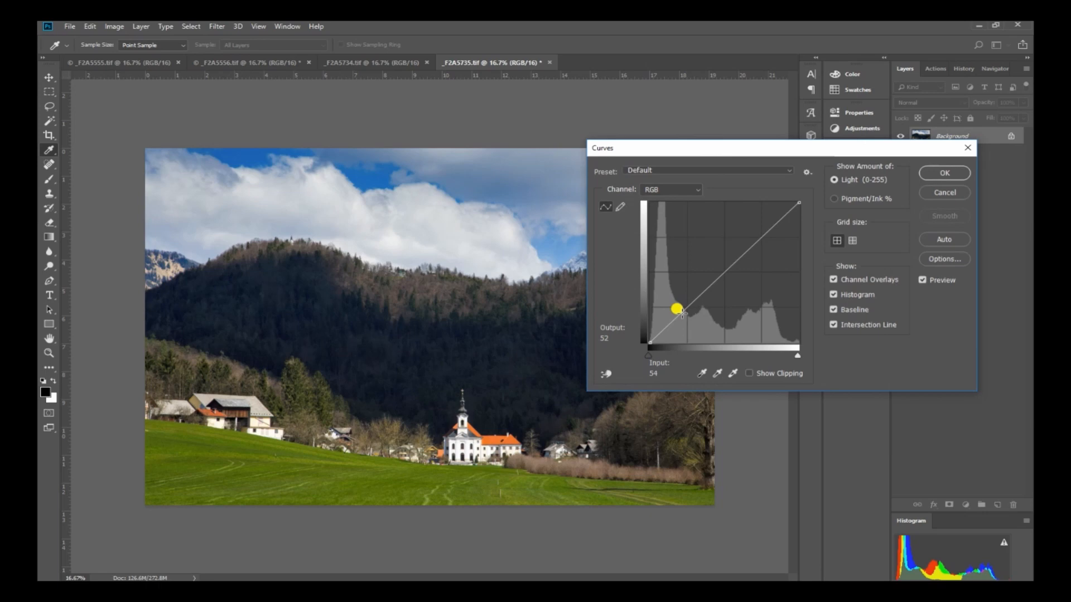
pyautogui.moveTo(681, 308); pyautogui.dragTo(721, 275)
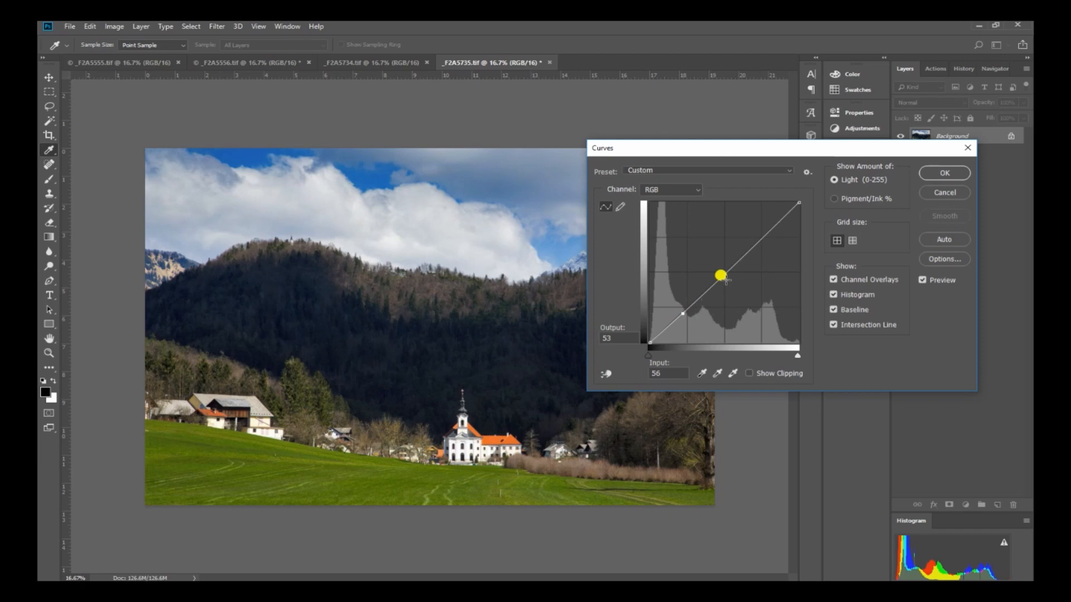
pyautogui.click(944, 173)
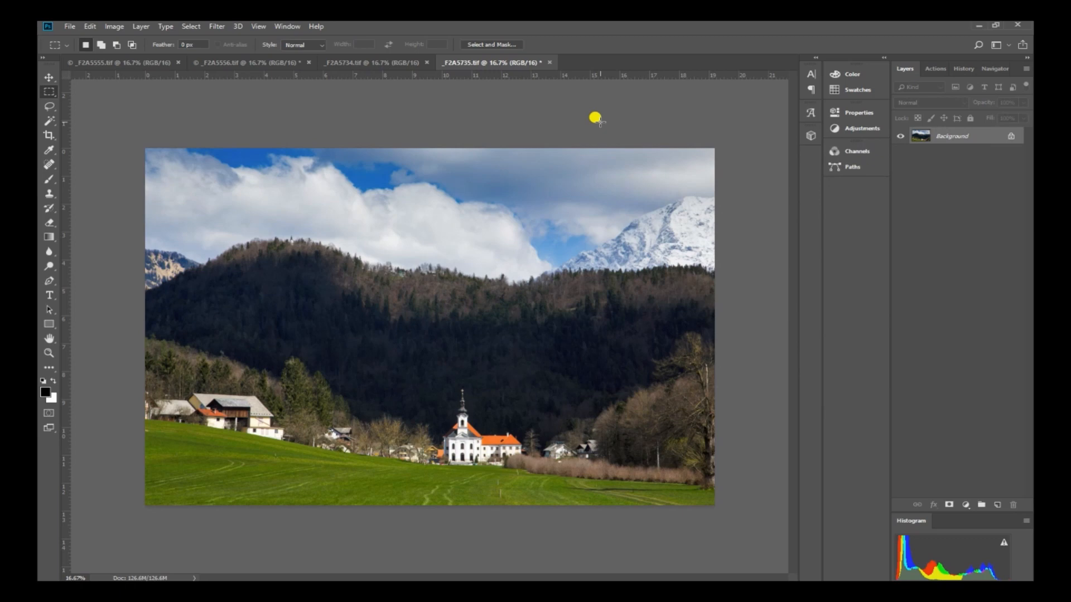